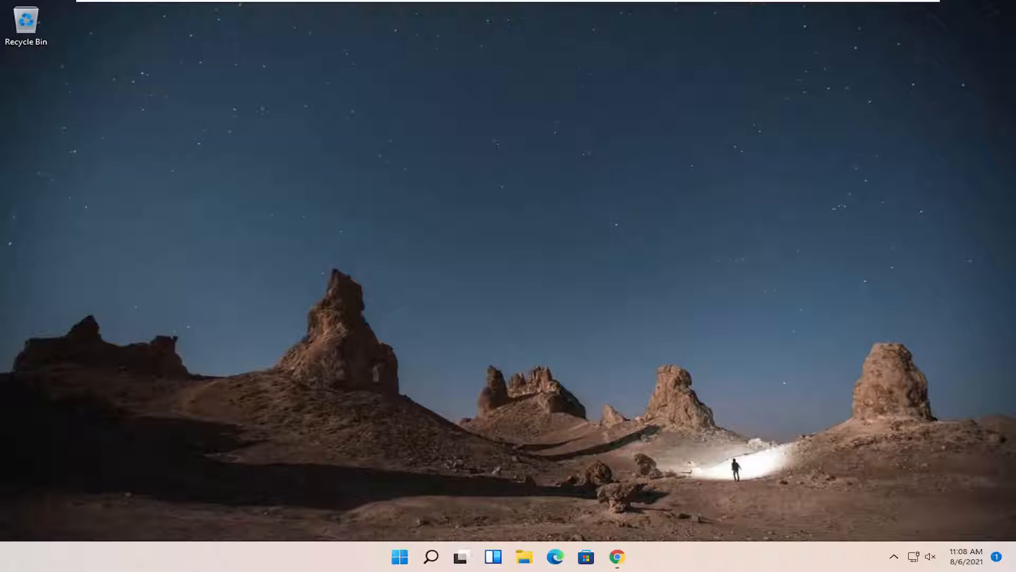
{"action": "mouse_move", "coordinate": [662, 494]}
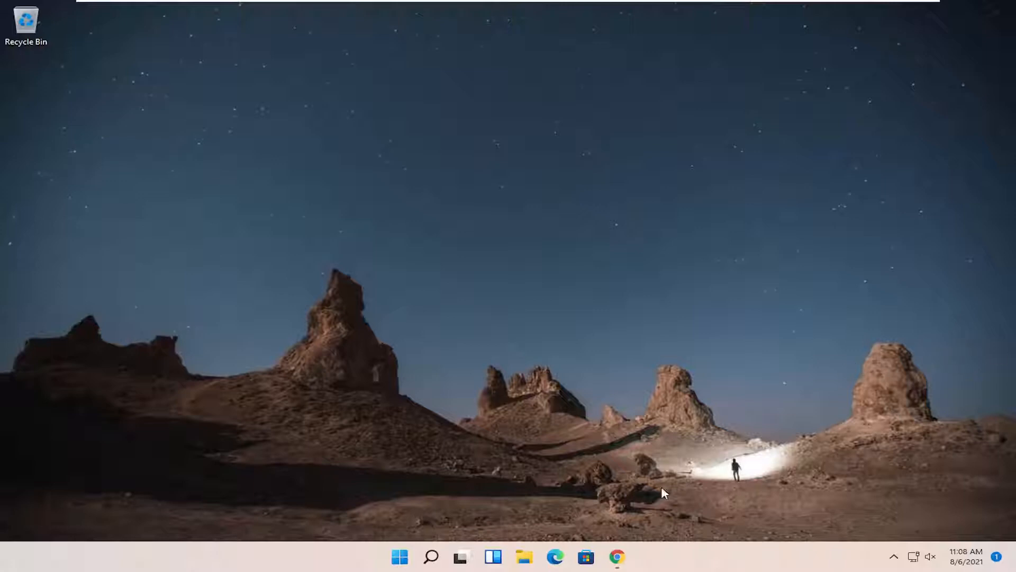
- Open a new Google Chrome window from the taskbar jump list
{"action": "right_click", "coordinate": [616, 557]}
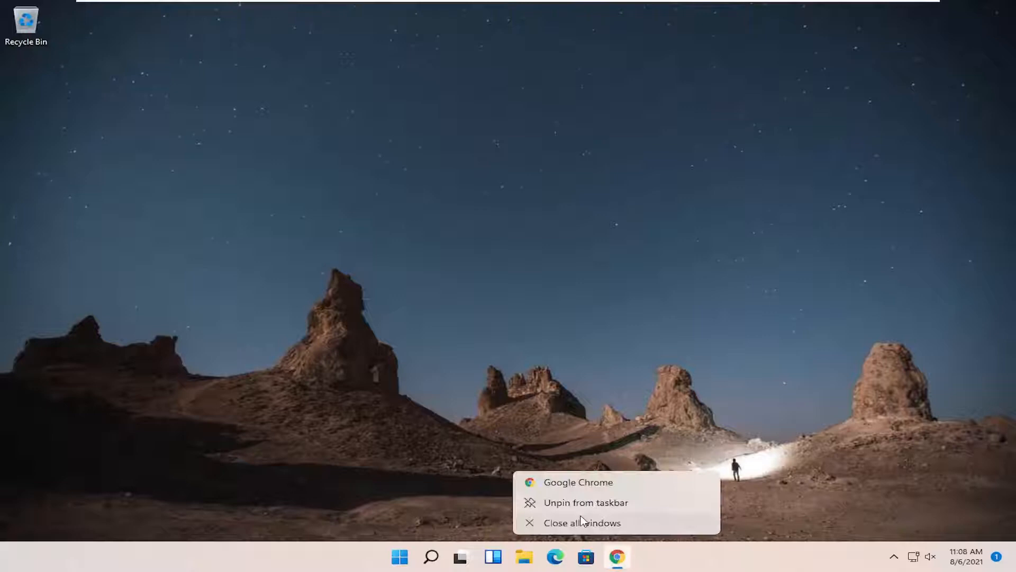
{"action": "left_click", "coordinate": [578, 481]}
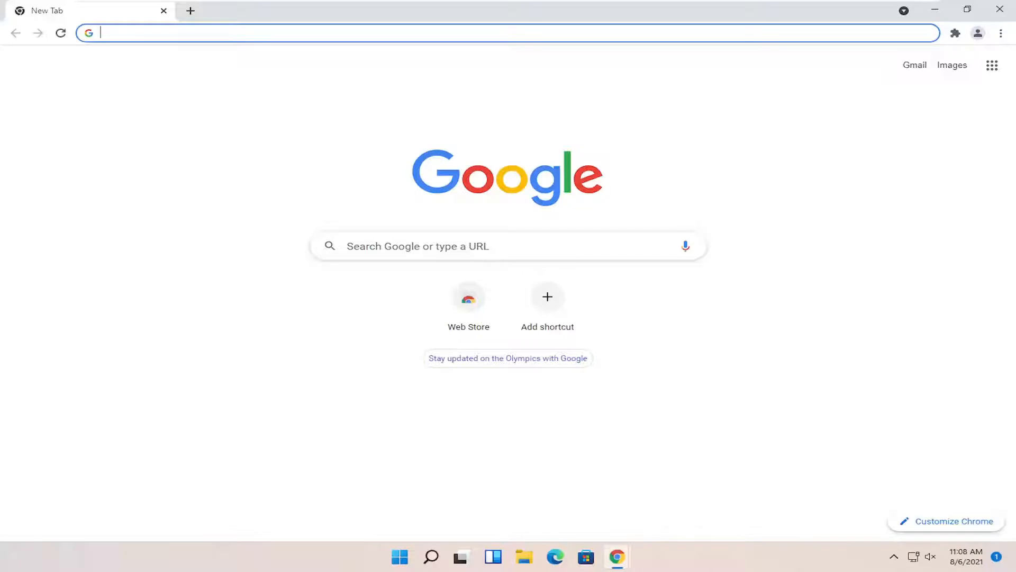
- Search Google for msvcp140.dll and open the DLL-files.com result
{"action": "type", "text": "msvcp1"}
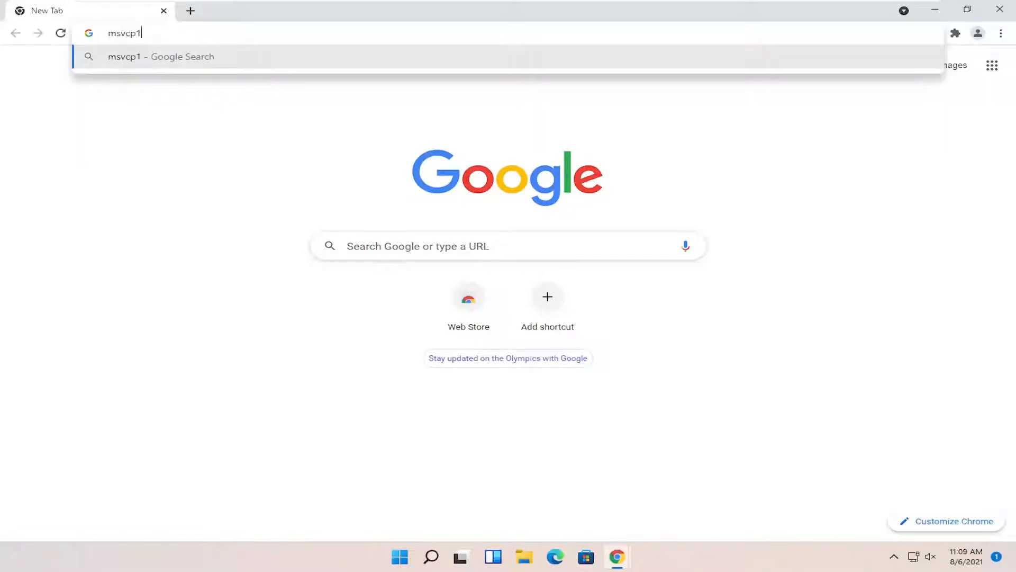
{"action": "type", "text": "40.dll"}
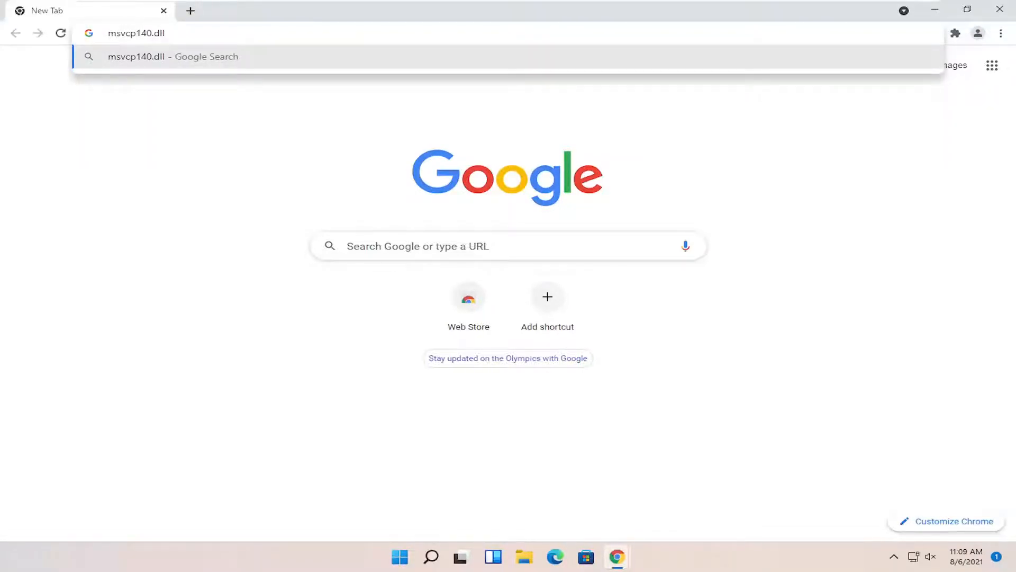
{"action": "key", "text": "Return"}
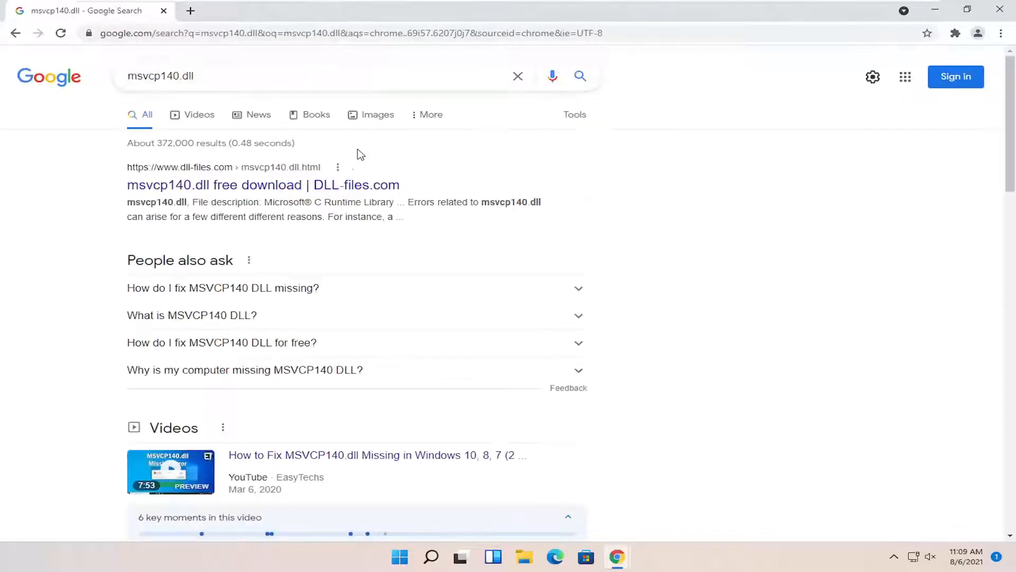
{"action": "mouse_move", "coordinate": [217, 171]}
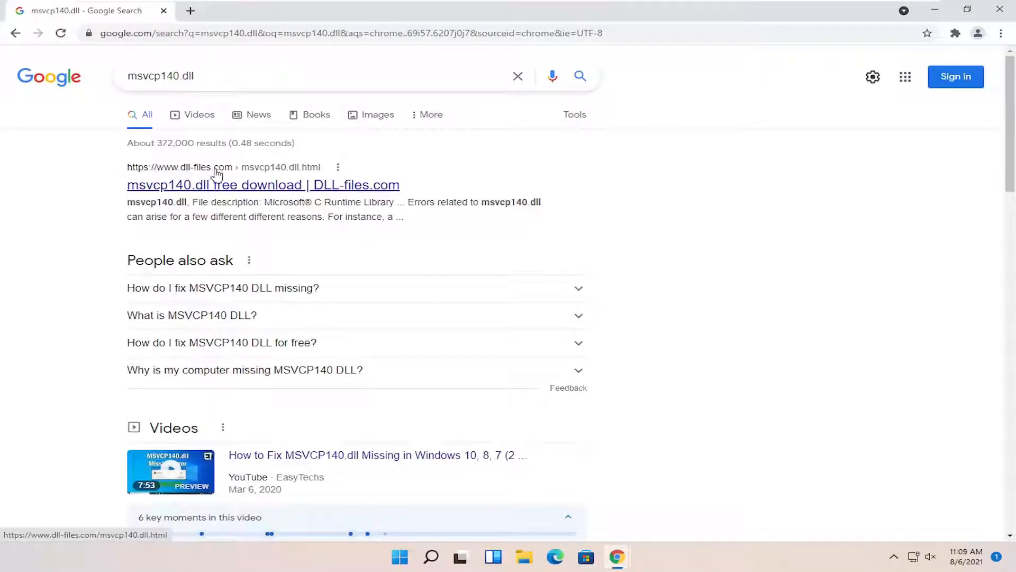
{"action": "mouse_move", "coordinate": [196, 190]}
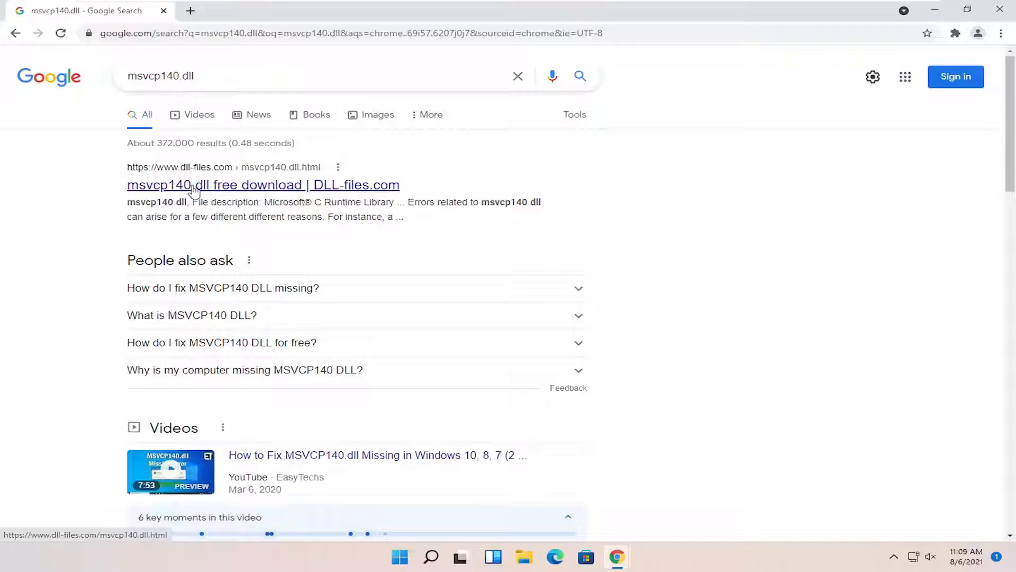
{"action": "left_click", "coordinate": [263, 185]}
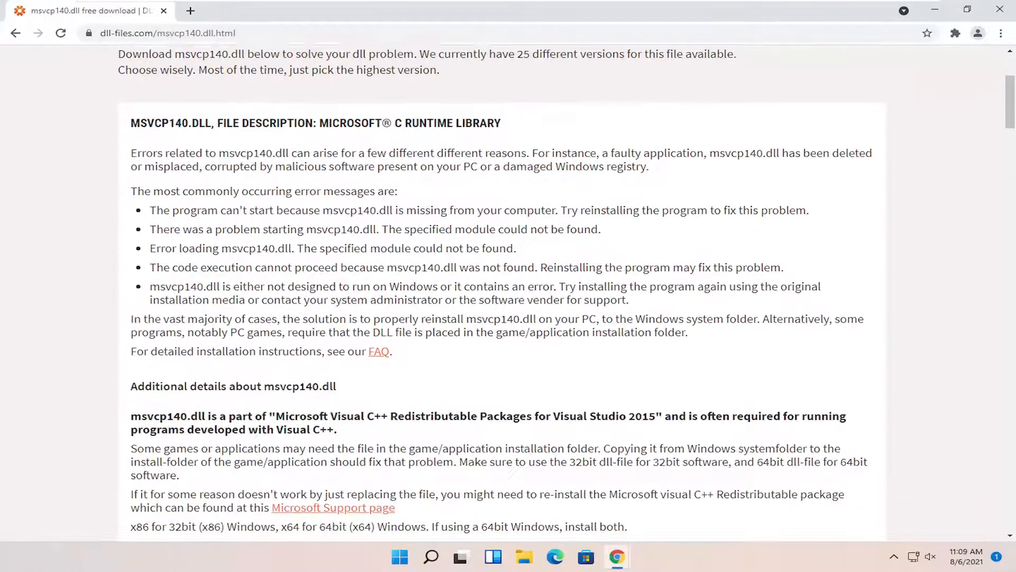
- Compare the 32-bit 14.26.28720.3 and 64-bit 14.26.28804.1 msvcp140.dll versions
{"action": "scroll", "scroll_direction": "down", "scroll_amount": 3}
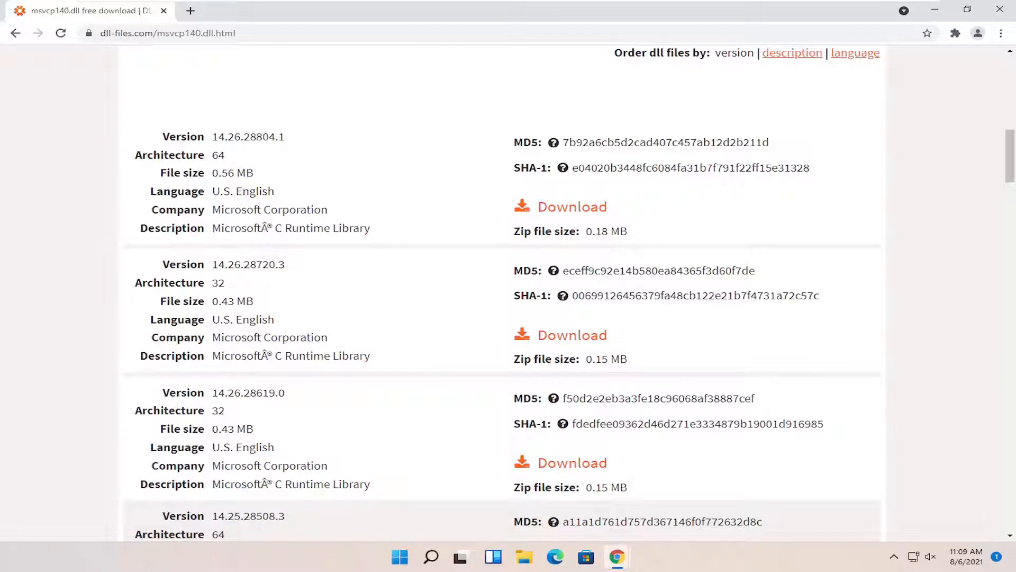
{"action": "mouse_move", "coordinate": [219, 385]}
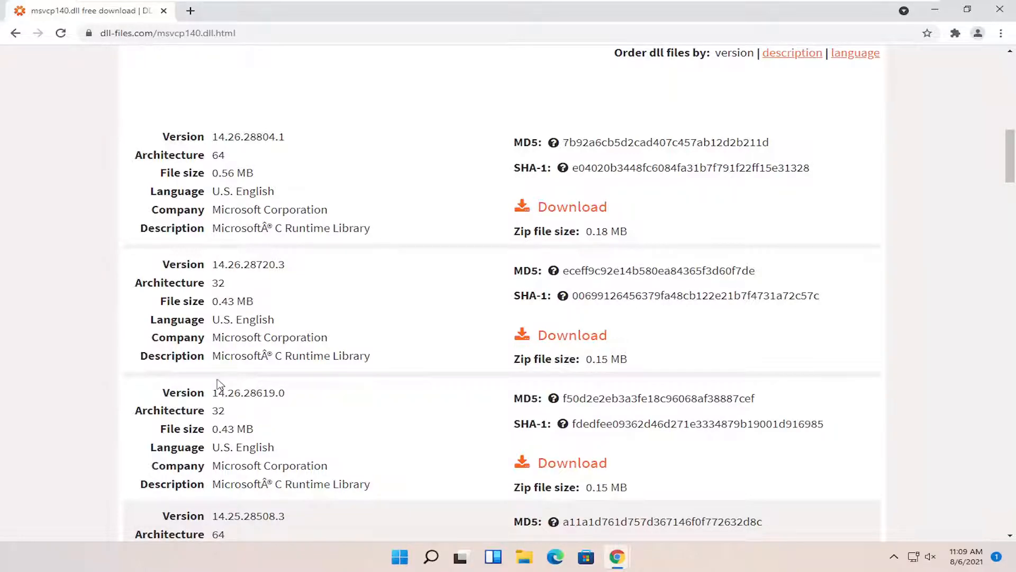
{"action": "scroll", "scroll_direction": "up", "scroll_amount": 3}
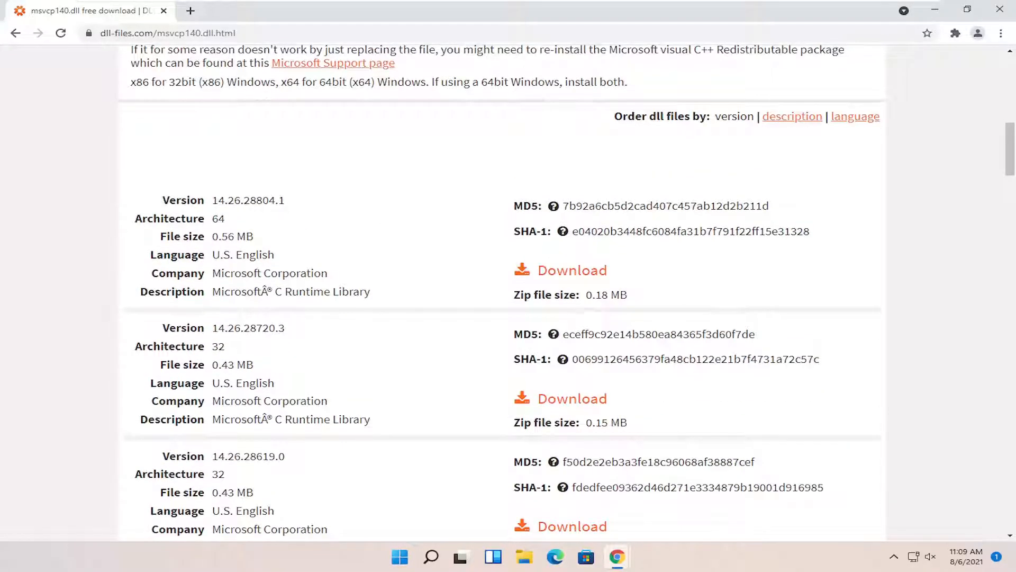
{"action": "mouse_move", "coordinate": [235, 364]}
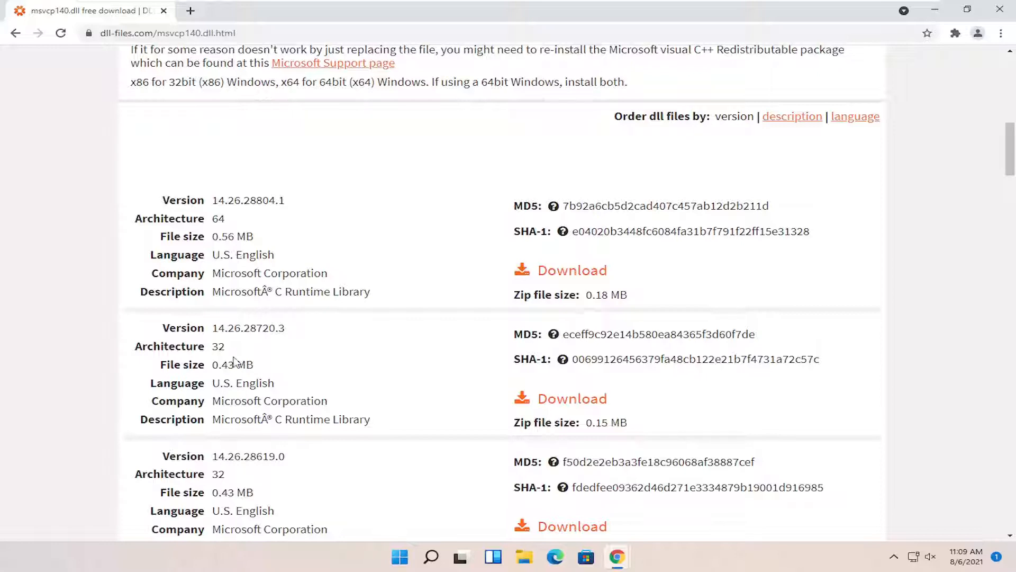
{"action": "double_click", "coordinate": [217, 345]}
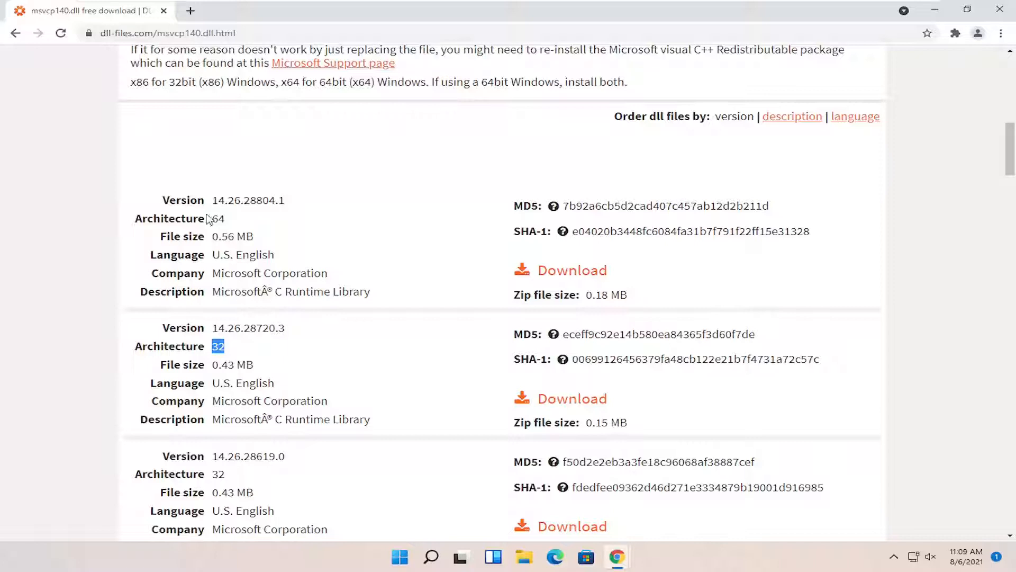
{"action": "double_click", "coordinate": [217, 219]}
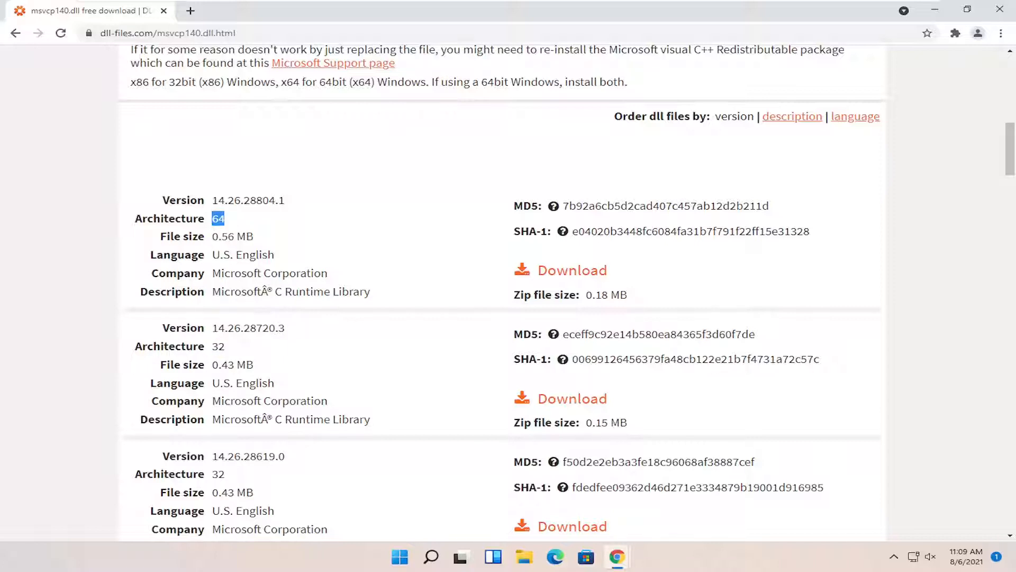
{"action": "scroll", "scroll_direction": "up", "scroll_amount": 3}
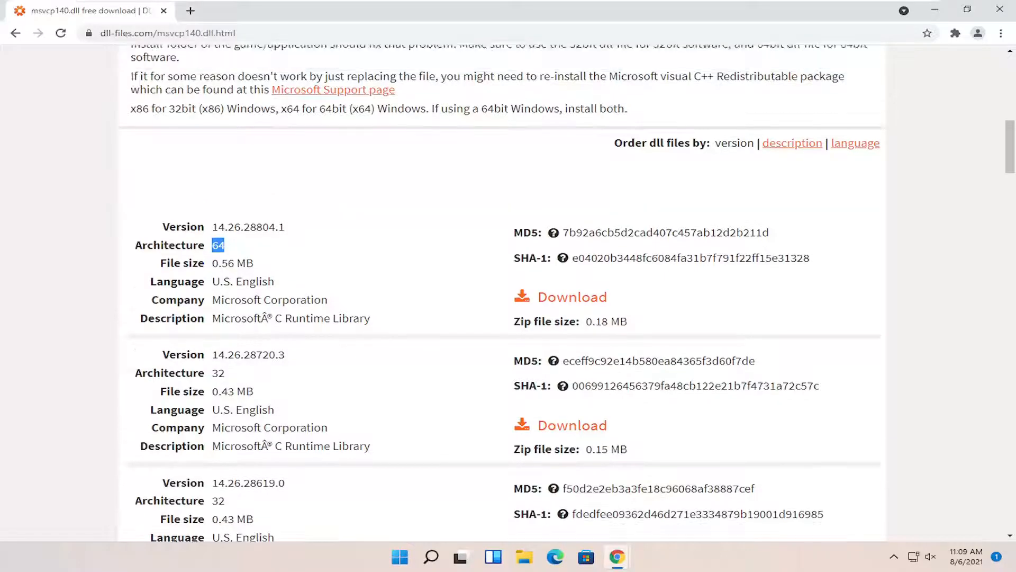
- Download the 64-bit 14.26.28804.1 zip and show it in its Downloads folder
{"action": "scroll", "scroll_direction": "up", "scroll_amount": 3}
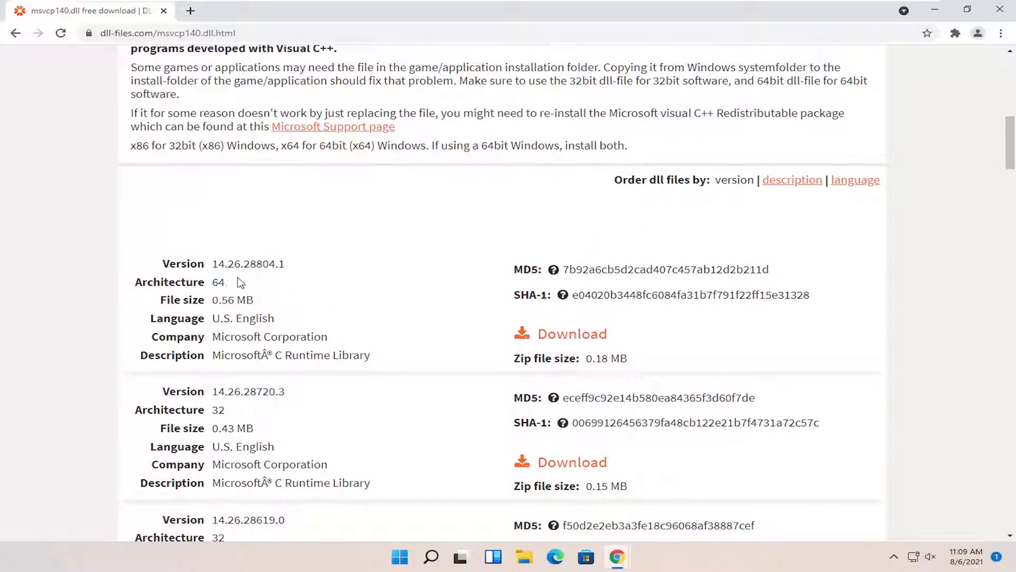
{"action": "mouse_move", "coordinate": [571, 333]}
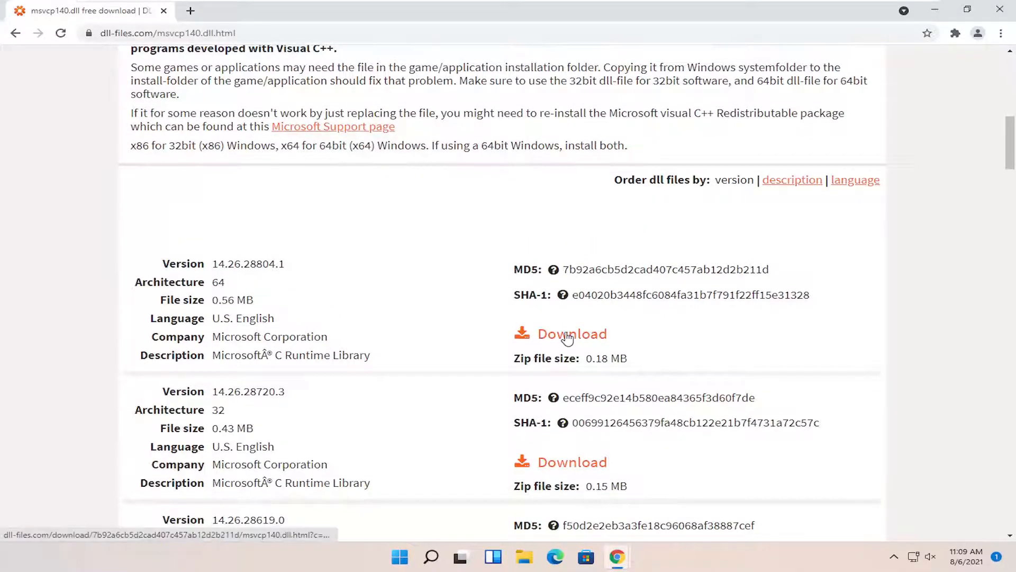
{"action": "left_click", "coordinate": [571, 334]}
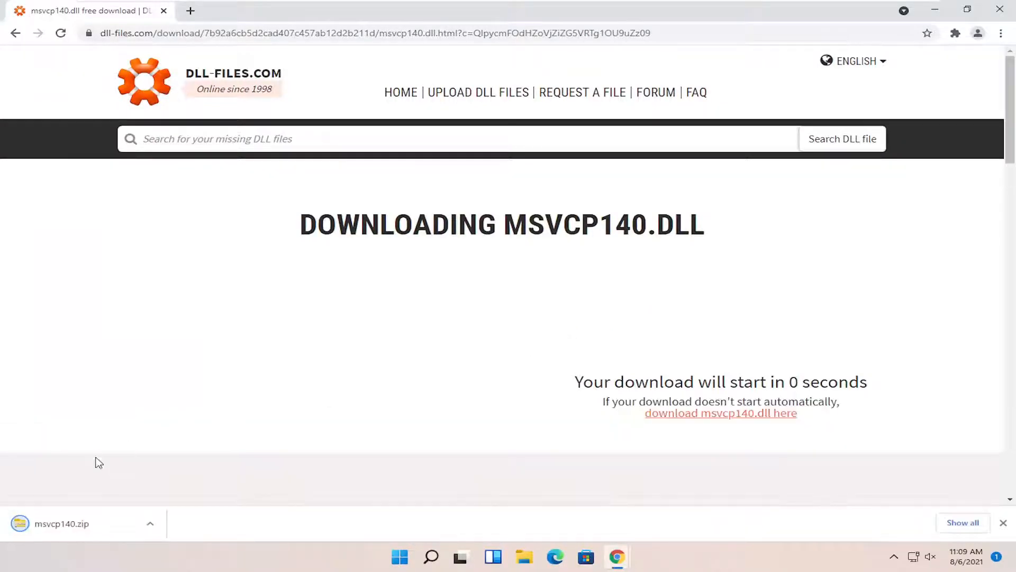
{"action": "left_click", "coordinate": [151, 524]}
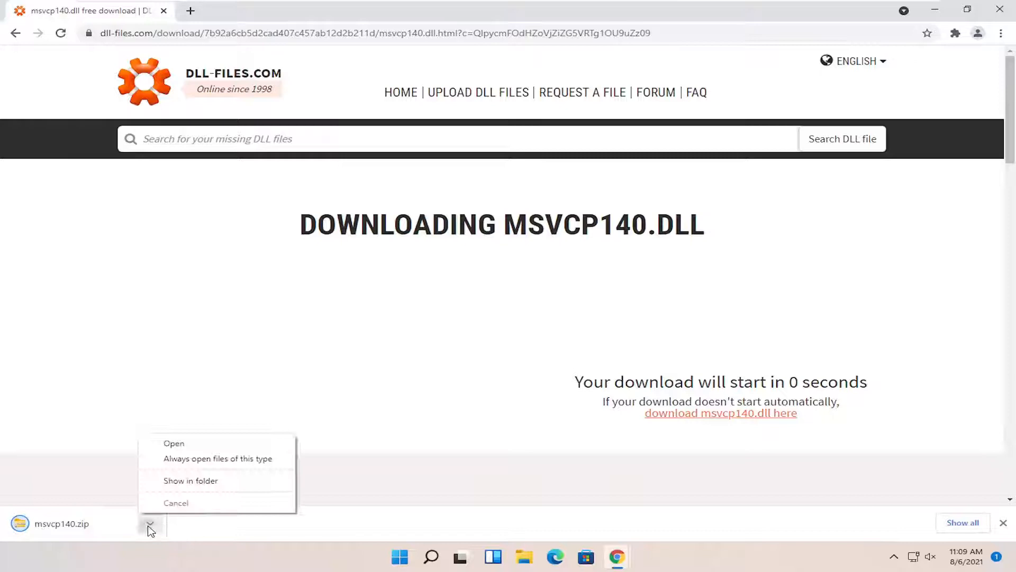
{"action": "left_click", "coordinate": [191, 480]}
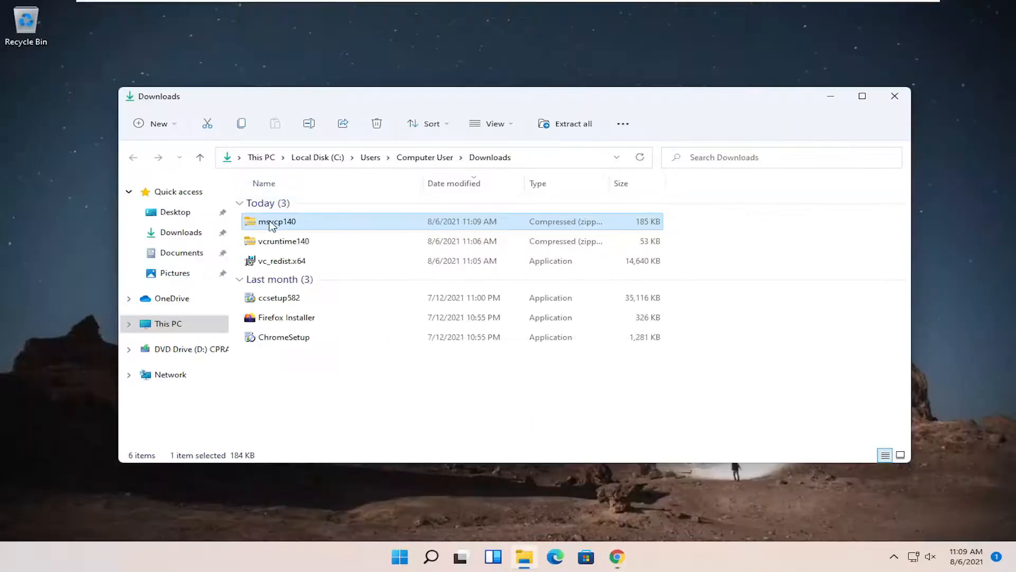
- Extract msvcp140.dll from the zip onto the desktop and close the archive window
{"action": "double_click", "coordinate": [277, 221]}
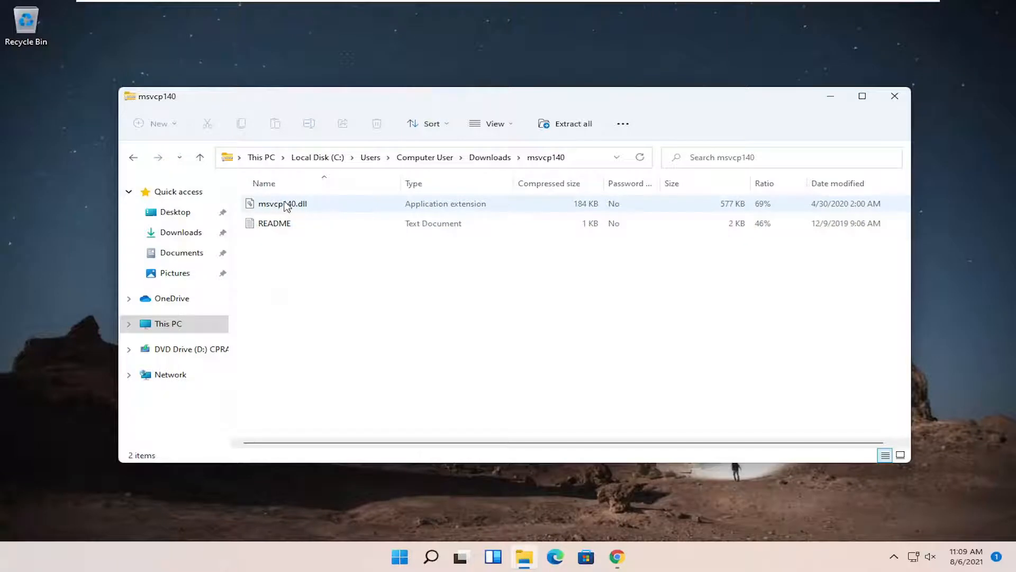
{"action": "left_click_drag", "start_coordinate": [283, 203], "coordinate": [50, 109]}
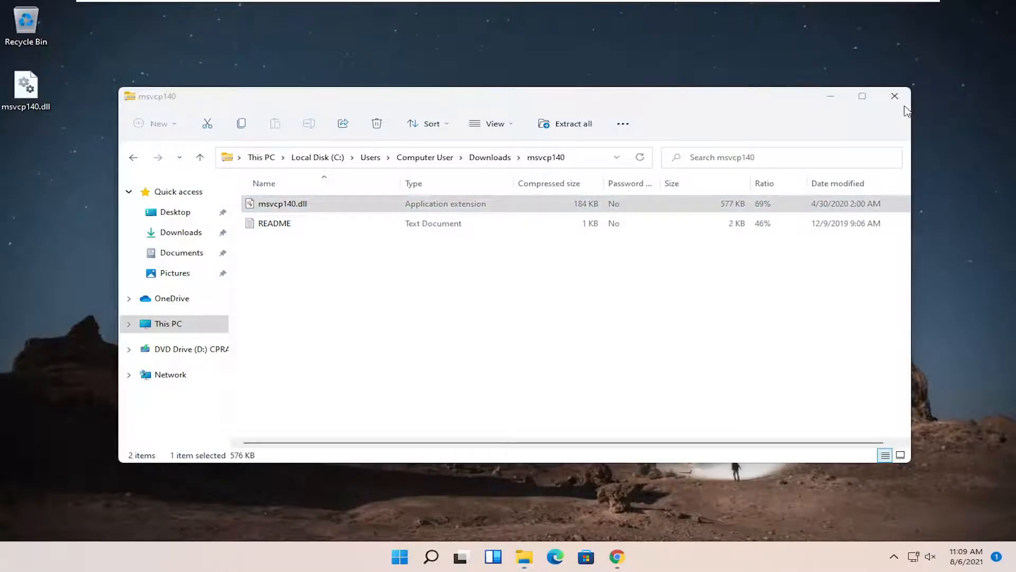
{"action": "left_click", "coordinate": [895, 96]}
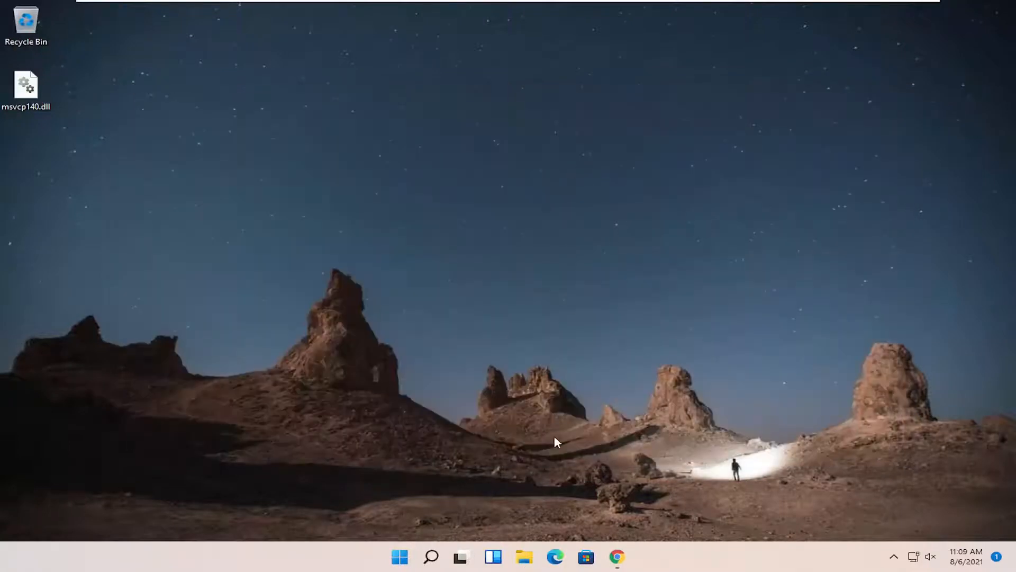
{"action": "mouse_move", "coordinate": [507, 543]}
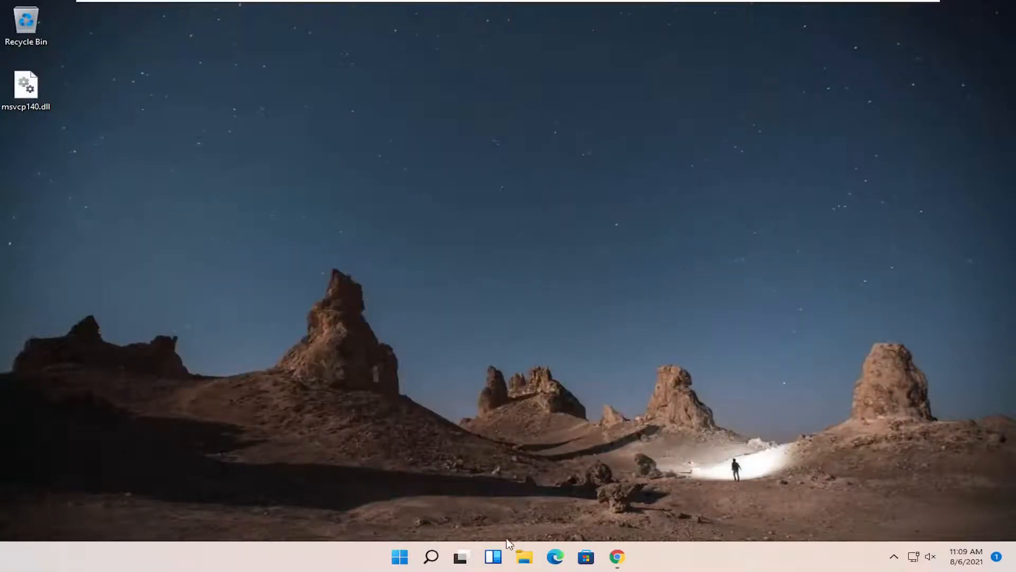
{"action": "left_click", "coordinate": [525, 557]}
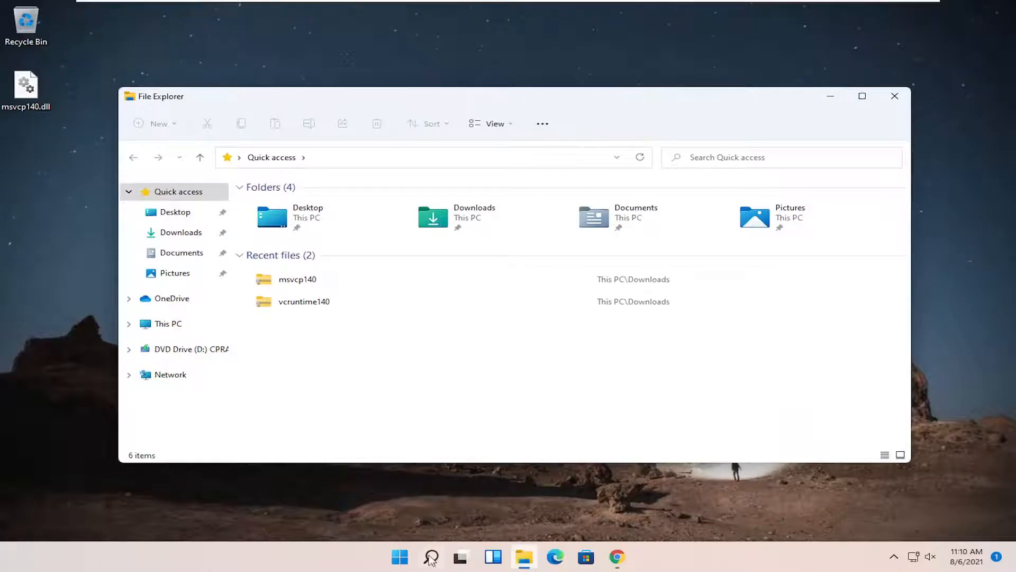
- Navigate from This PC into Local Disk (C:) and the Windows folder
{"action": "left_click", "coordinate": [431, 557]}
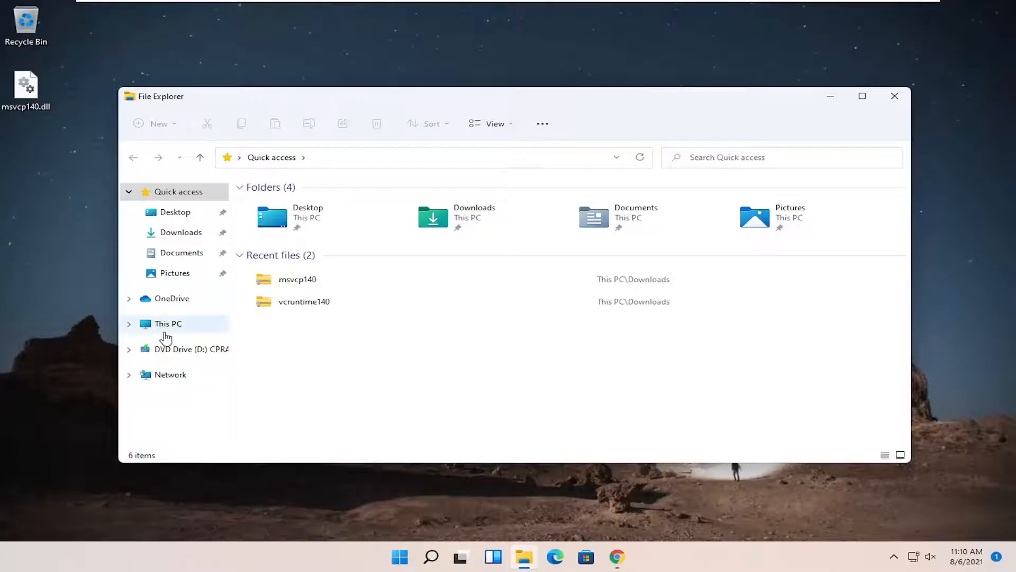
{"action": "left_click", "coordinate": [167, 323]}
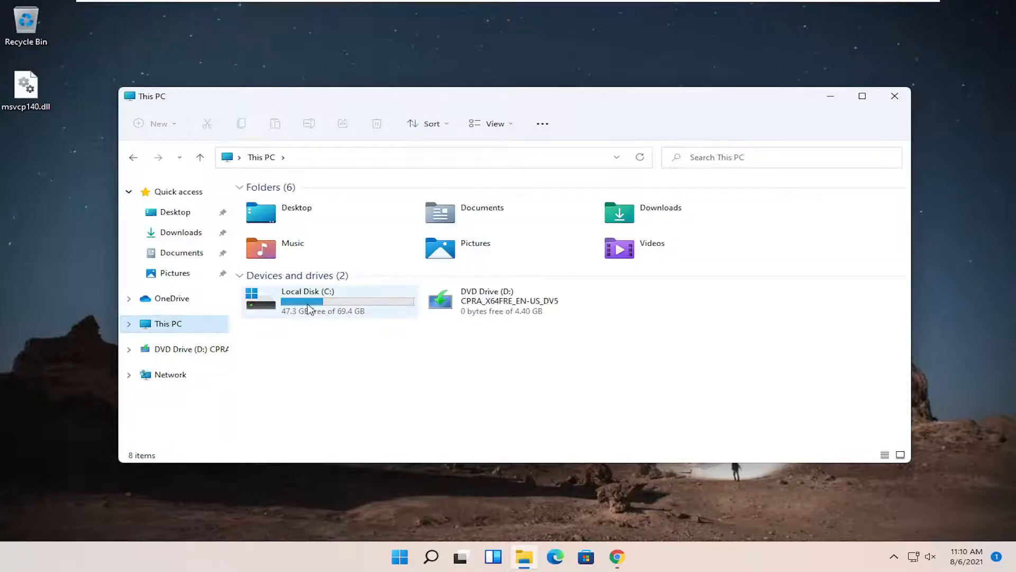
{"action": "mouse_move", "coordinate": [261, 304]}
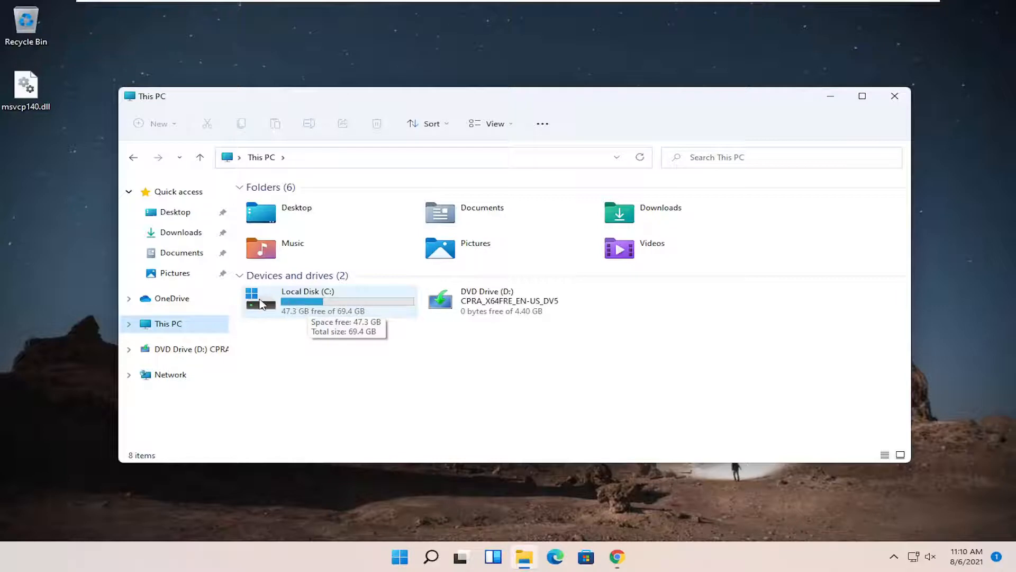
{"action": "mouse_move", "coordinate": [316, 327]}
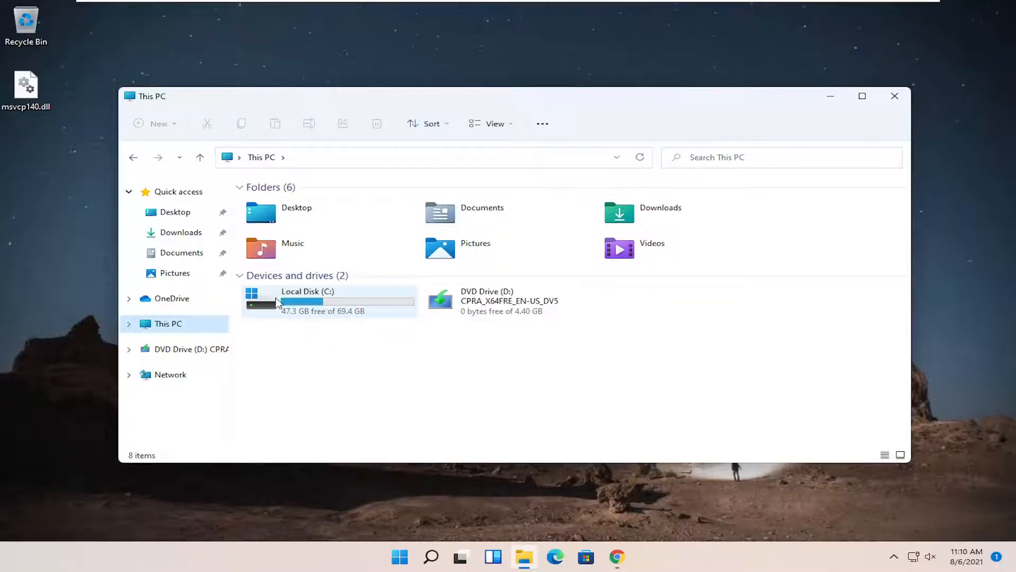
{"action": "double_click", "coordinate": [307, 301]}
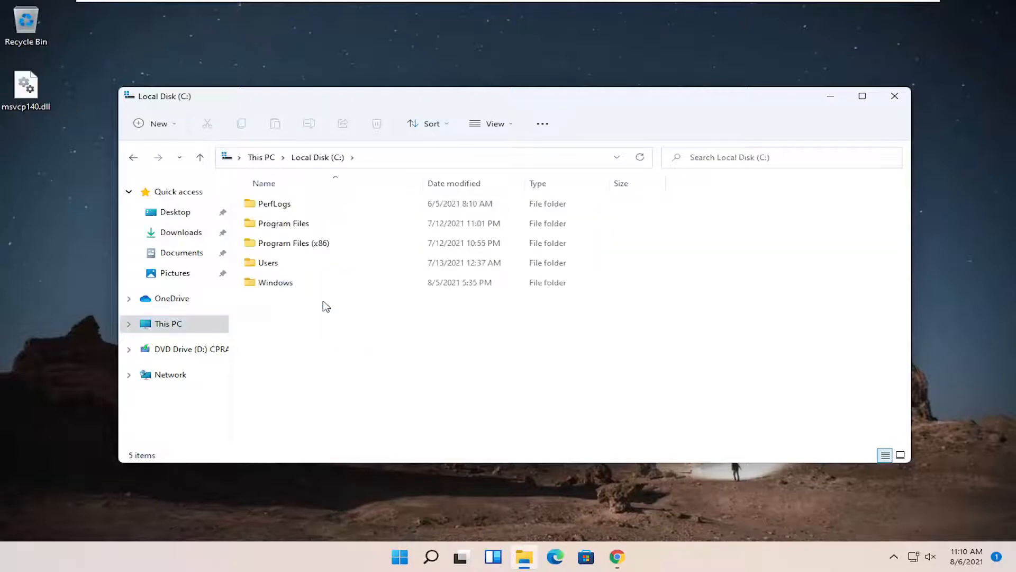
{"action": "double_click", "coordinate": [276, 282]}
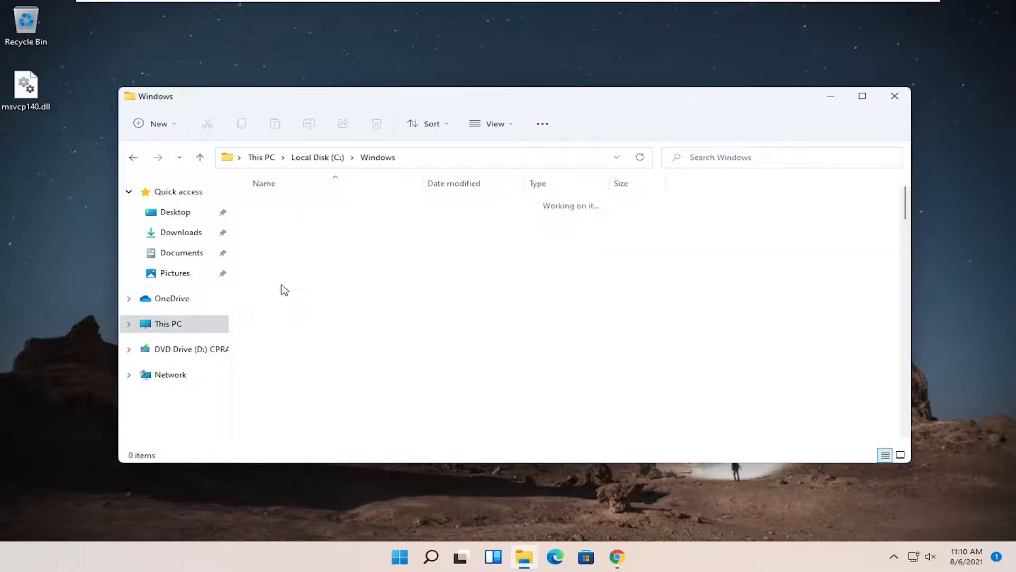
{"action": "mouse_move", "coordinate": [311, 334]}
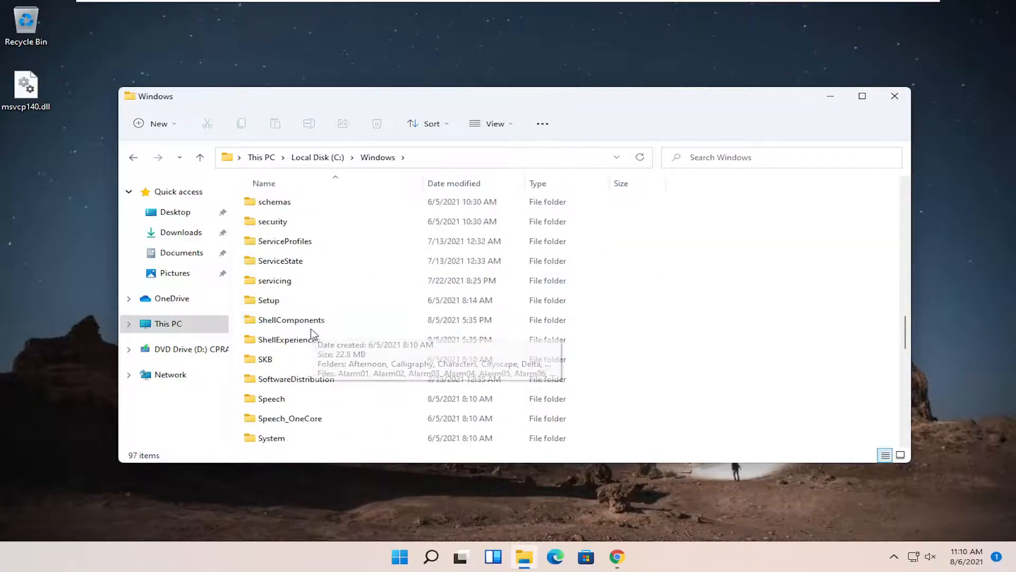
- Scroll to System32 in the Windows folder and open it
{"action": "scroll", "scroll_direction": "down", "scroll_amount": 3}
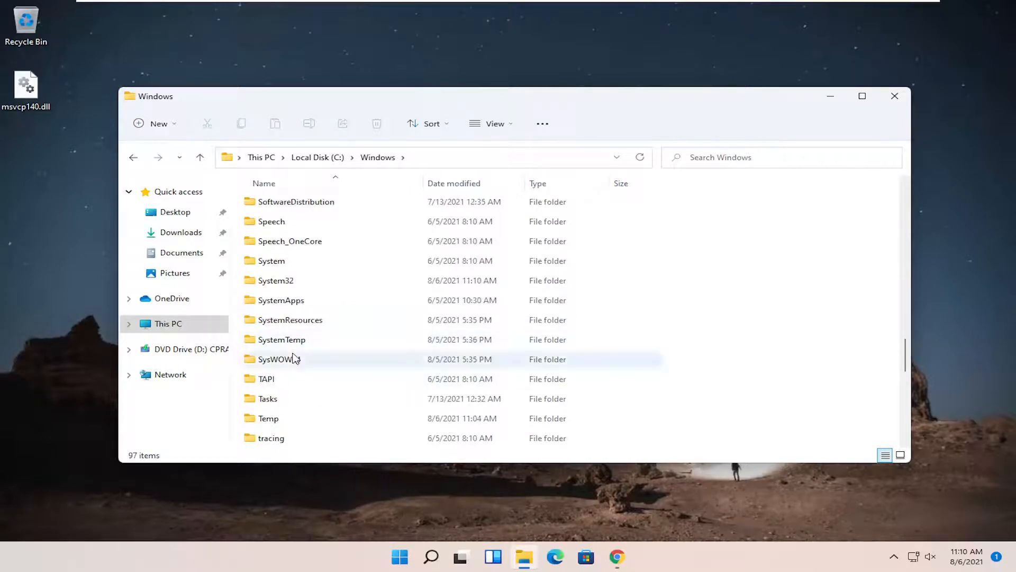
{"action": "left_click", "coordinate": [275, 338]}
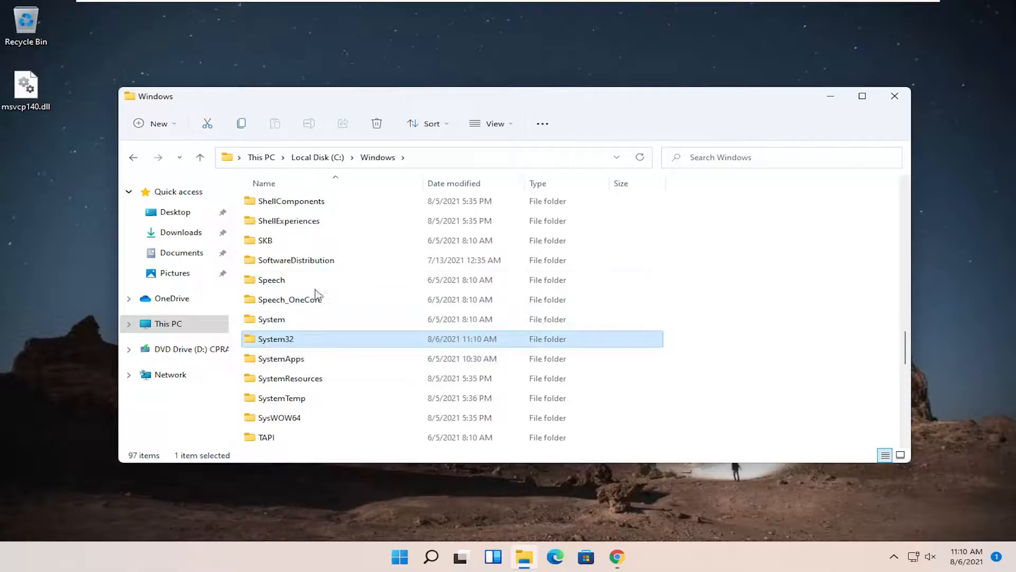
{"action": "left_click", "coordinate": [494, 124]}
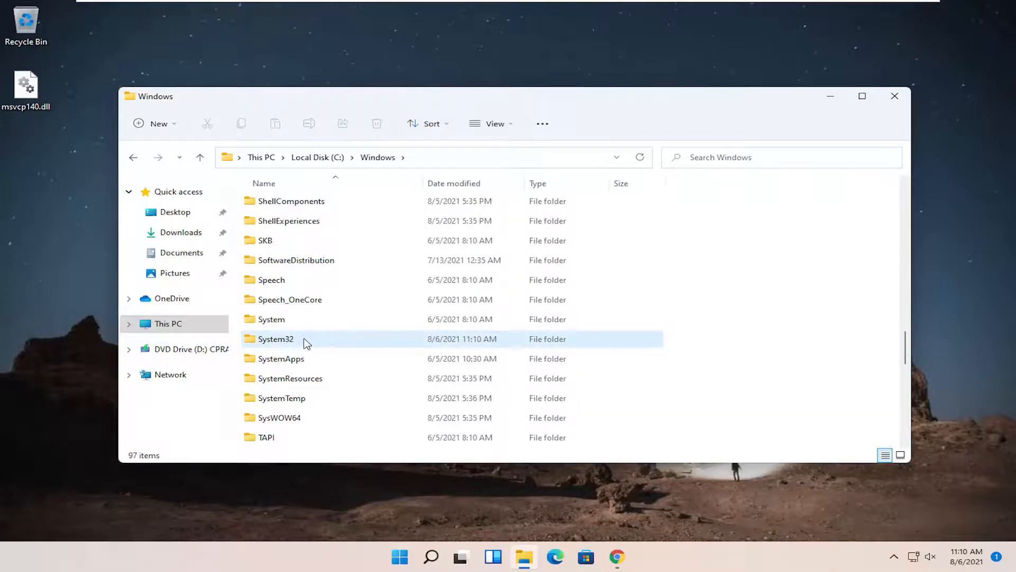
{"action": "mouse_move", "coordinate": [294, 347]}
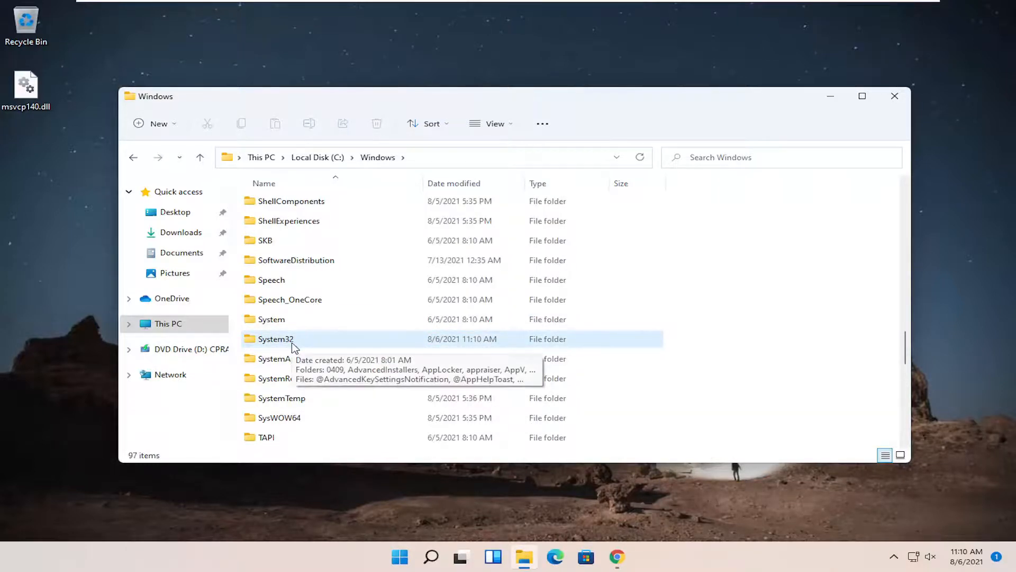
{"action": "left_click", "coordinate": [275, 339]}
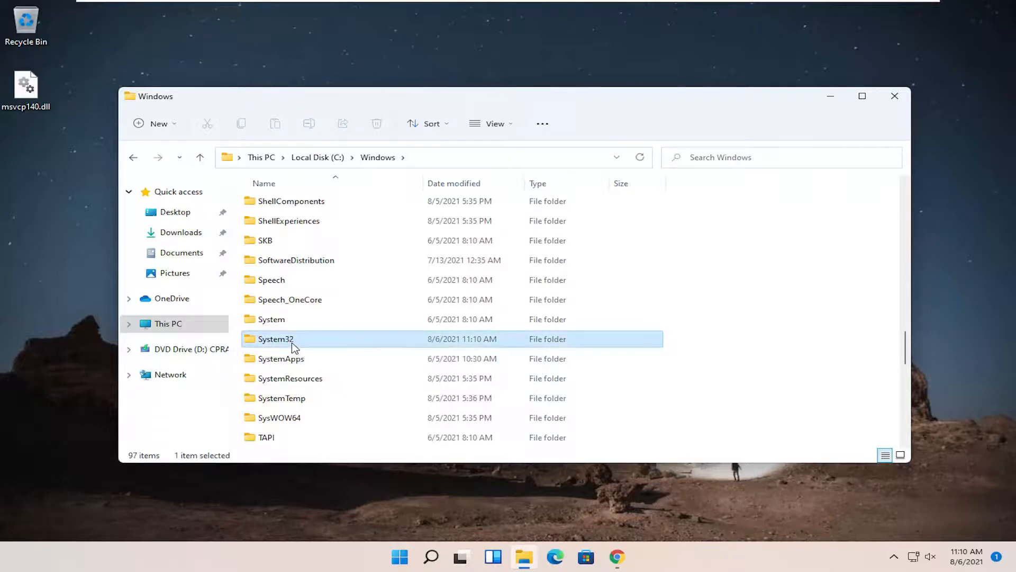
{"action": "double_click", "coordinate": [276, 339]}
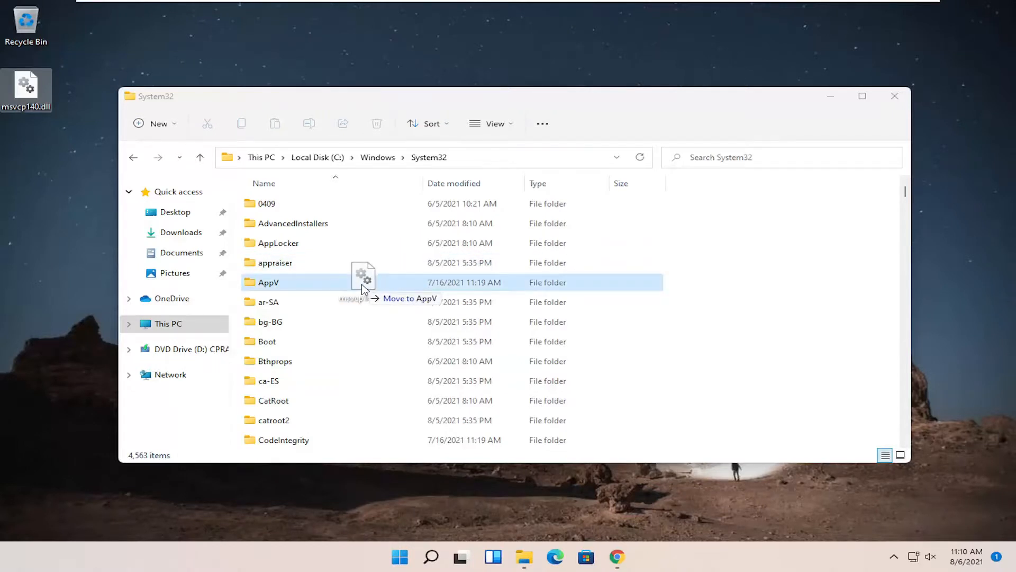
{"action": "mouse_move", "coordinate": [294, 344]}
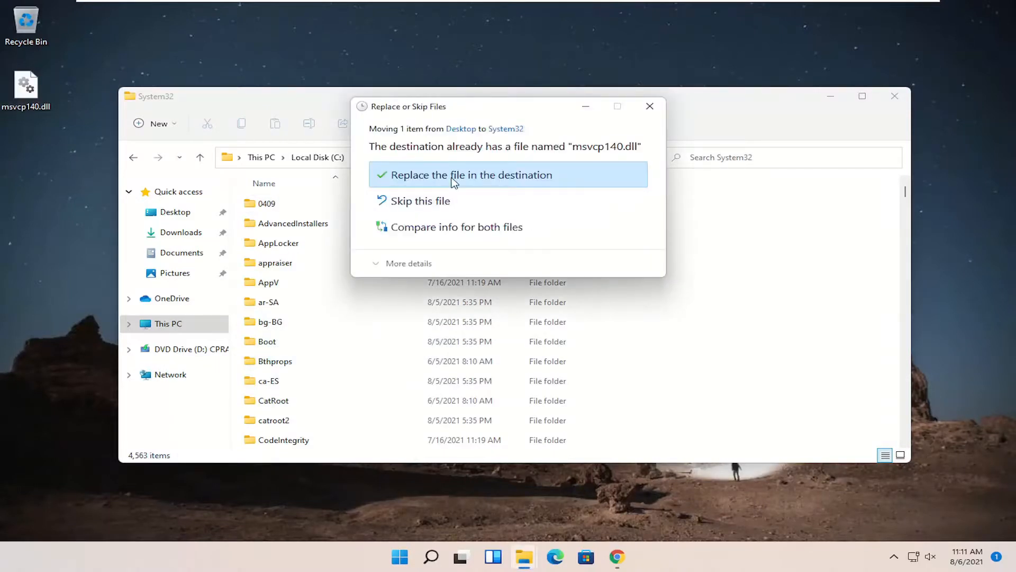
- Confirm replacing the existing msvcp140.dll in System32 with the desktop copy
{"action": "left_click", "coordinate": [470, 174]}
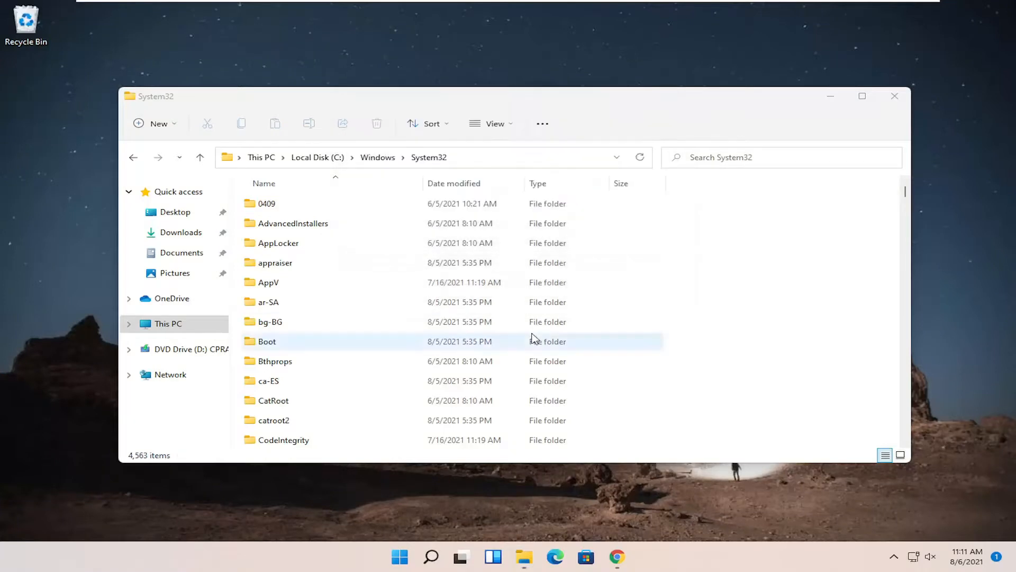